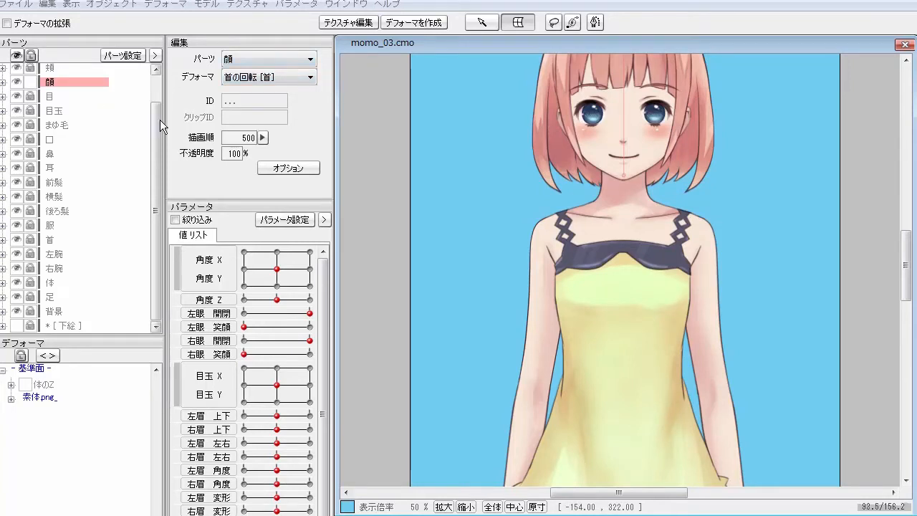
- Expand the 顔 part to show D_FACE.00 and select its 顔の回転 deformer
scroll("up", 3)
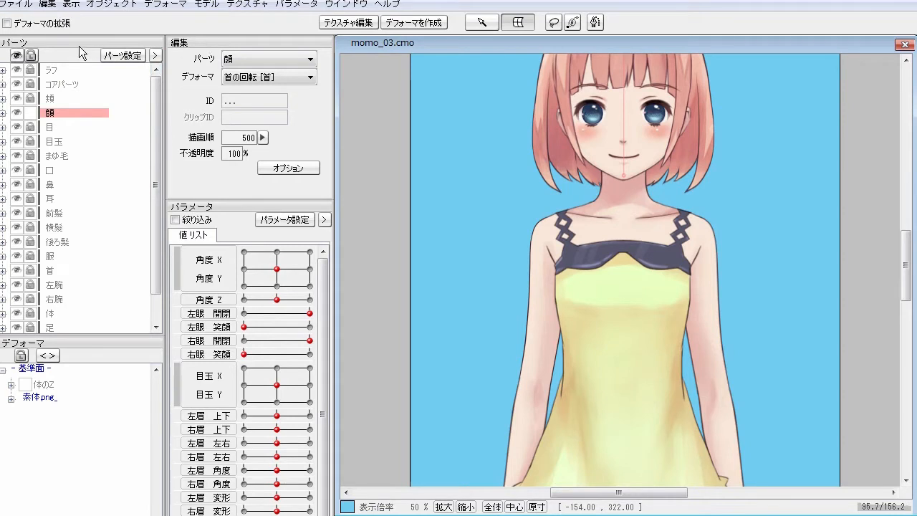
mouse_move(38, 48)
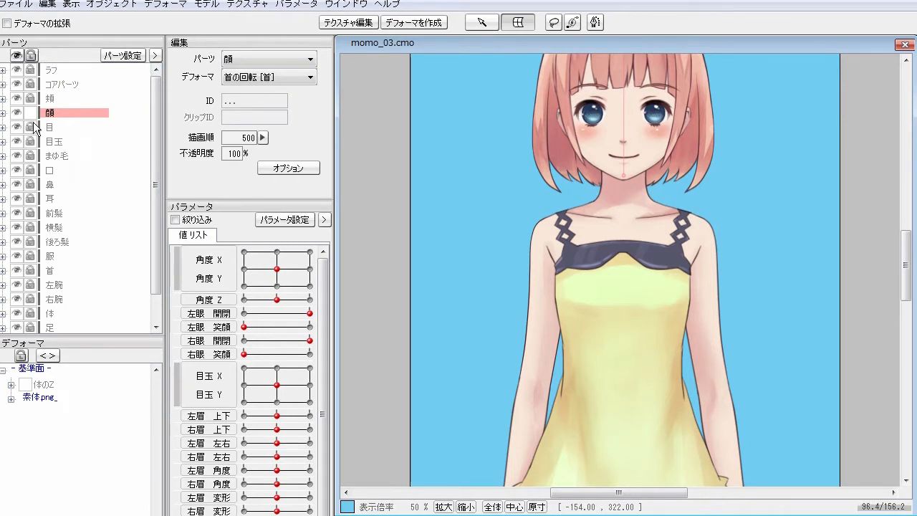
mouse_move(29, 120)
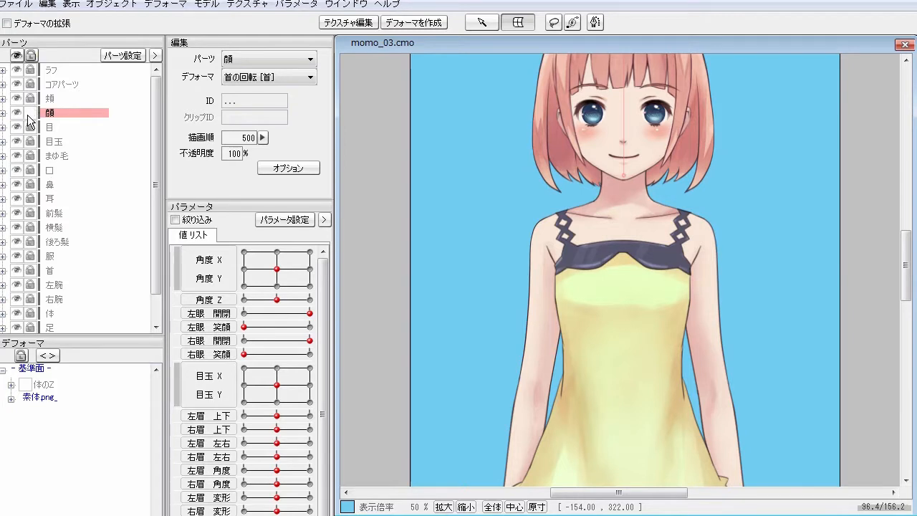
scroll("up", 3)
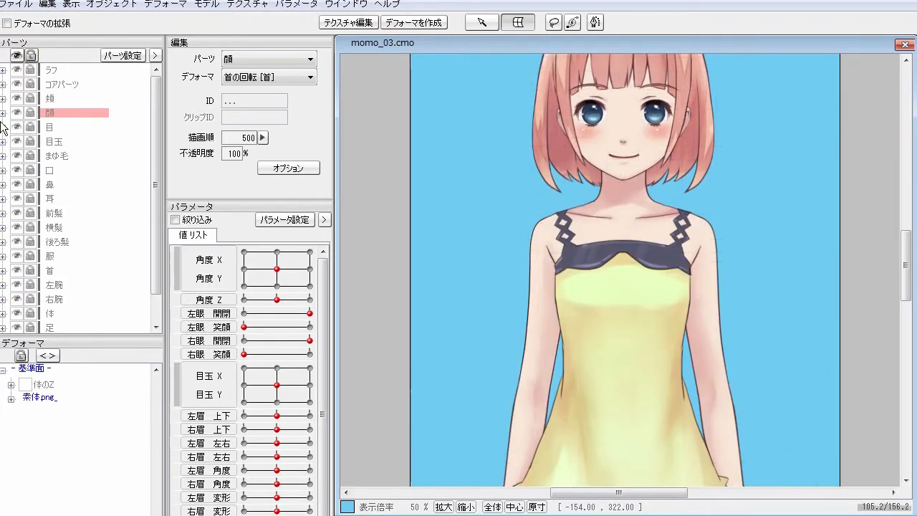
left_click(4, 113)
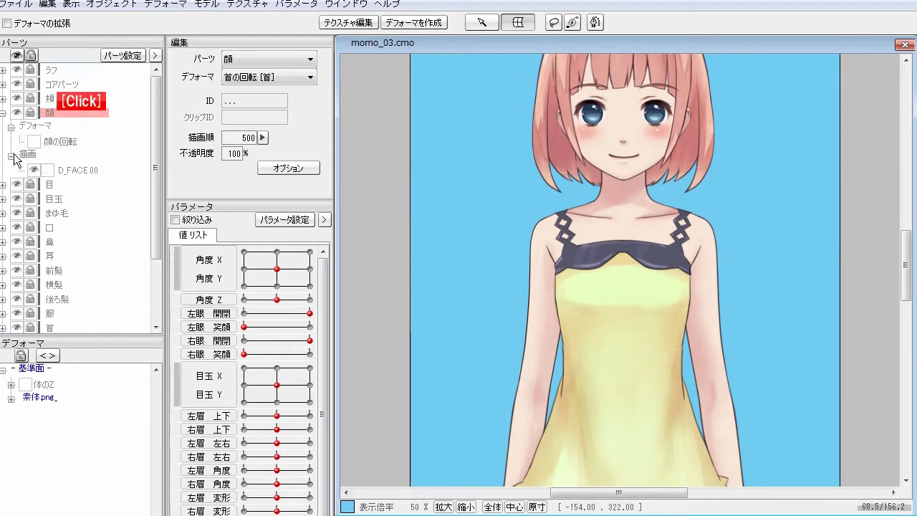
left_click(49, 113)
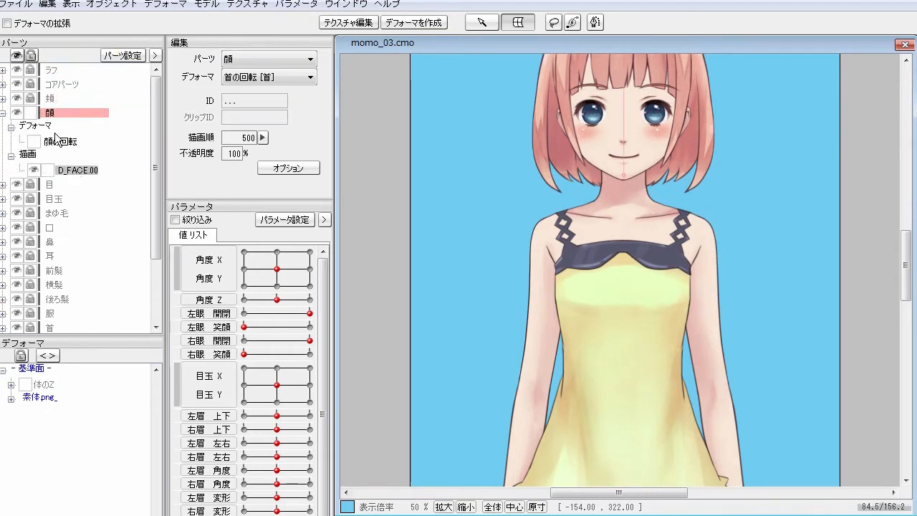
left_click(77, 170)
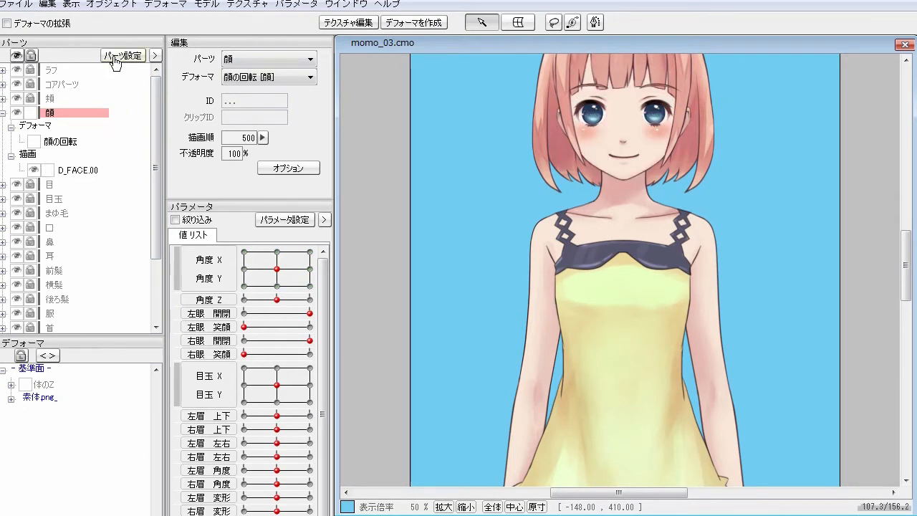
- In パーツ設定, define a new part named MY_PARTS with Japanese name マイパーツ
left_click(122, 55)
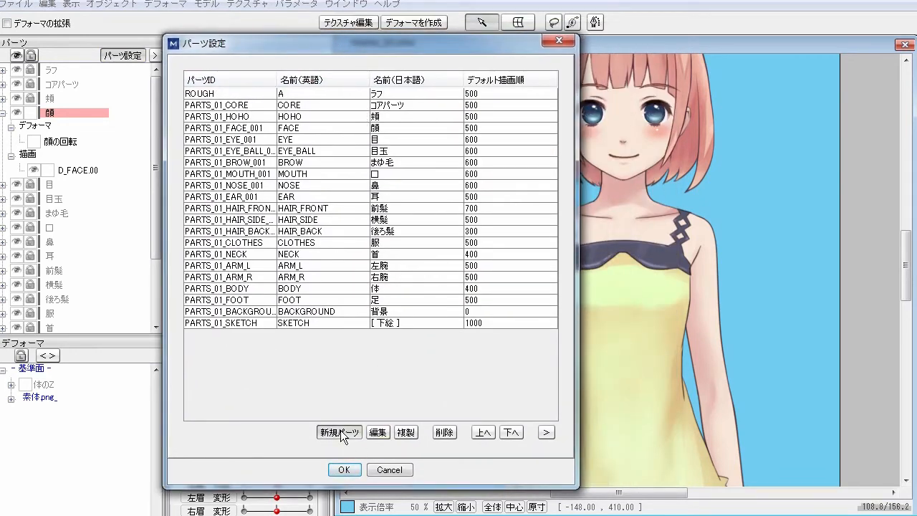
left_click(338, 432)
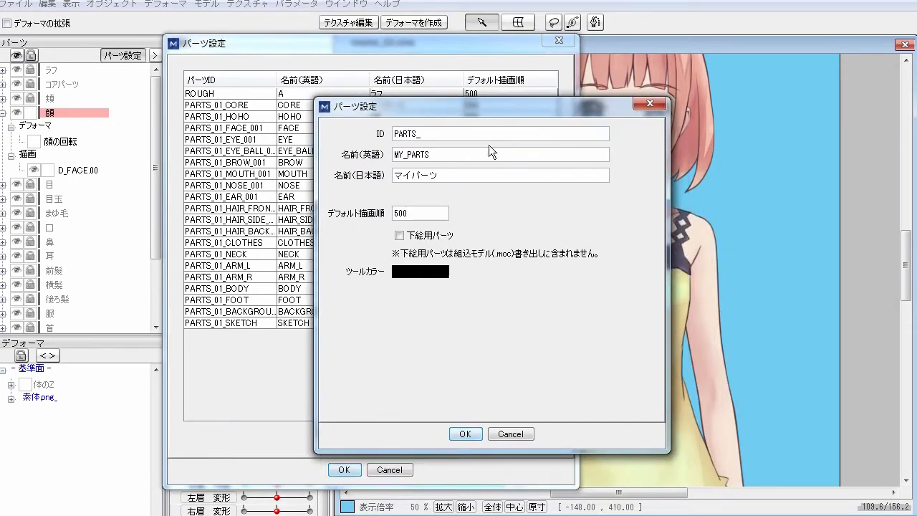
left_click(510, 433)
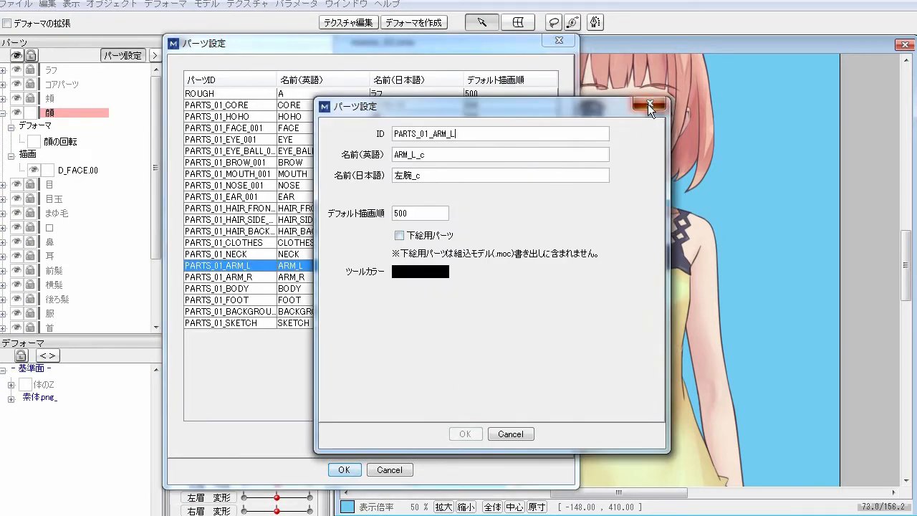
left_click(650, 106)
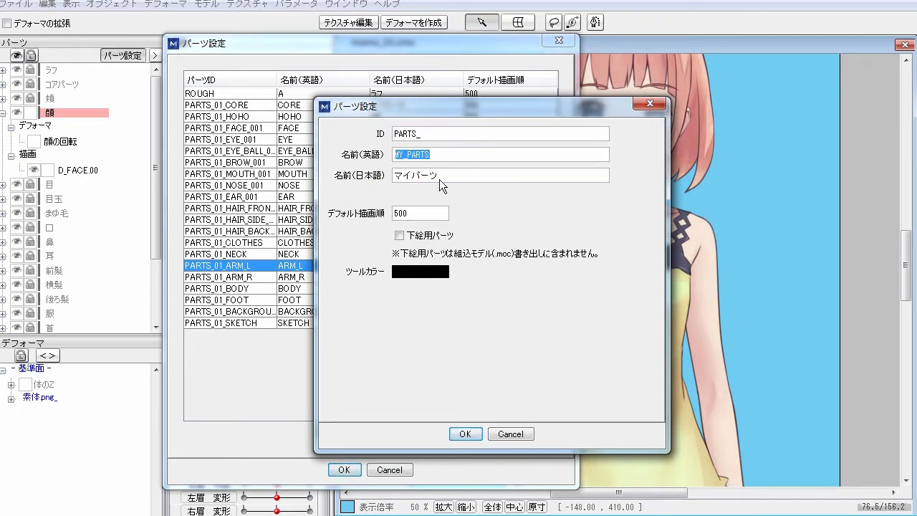
left_click(501, 175)
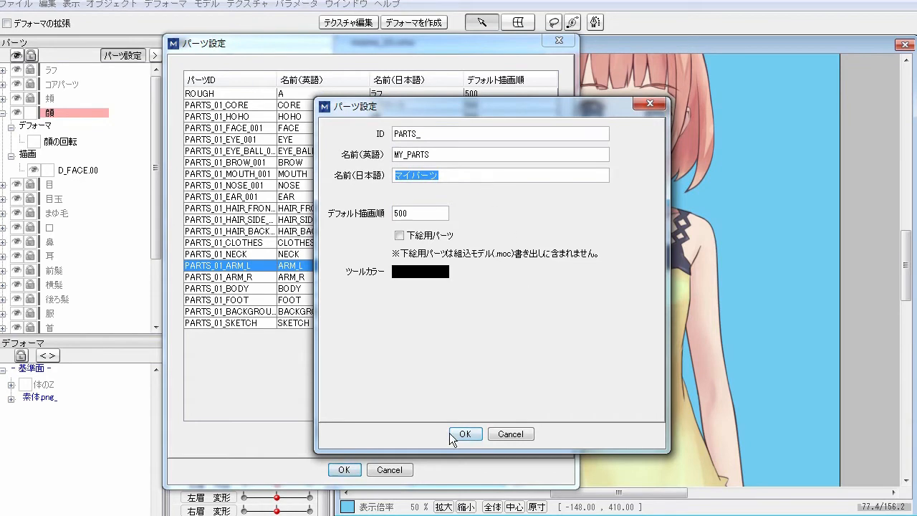
left_click(465, 434)
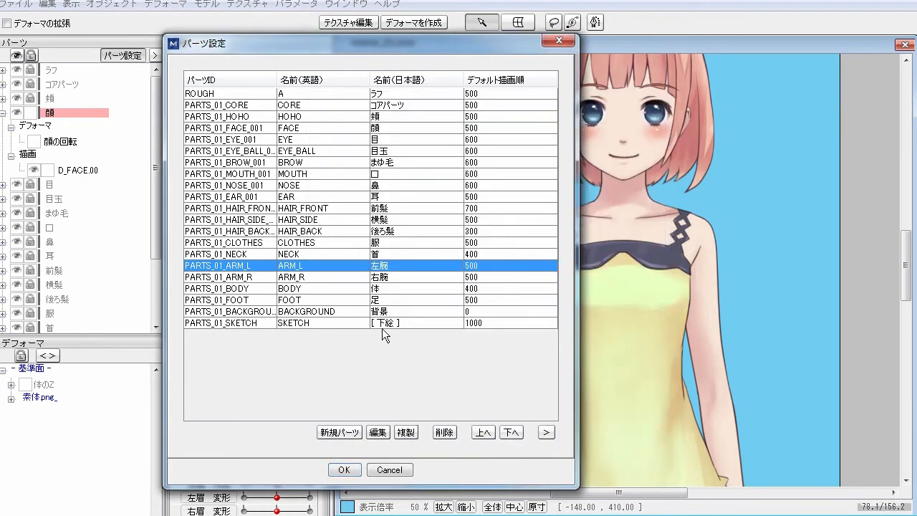
mouse_move(317, 278)
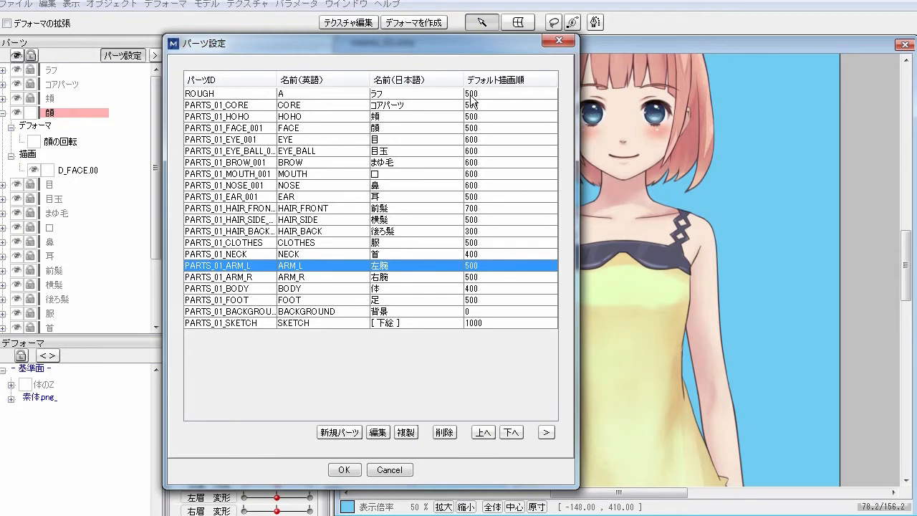
mouse_move(476, 276)
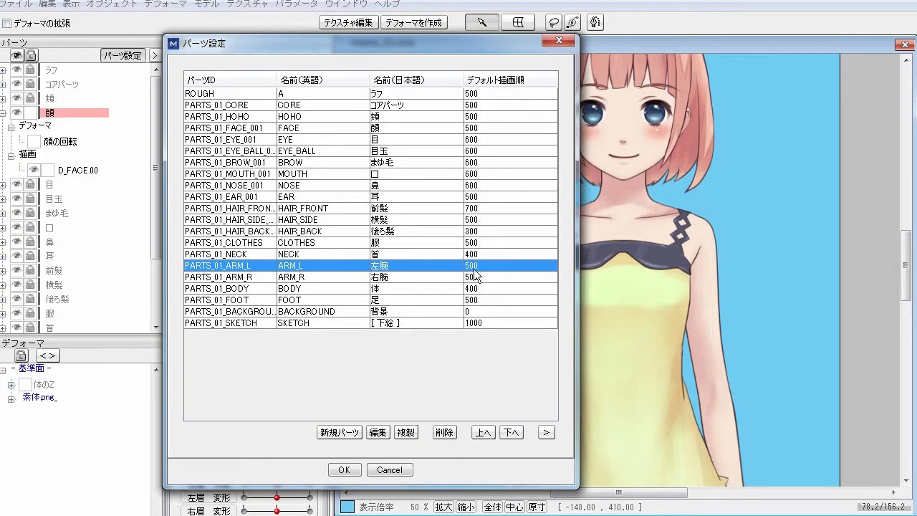
left_click(378, 431)
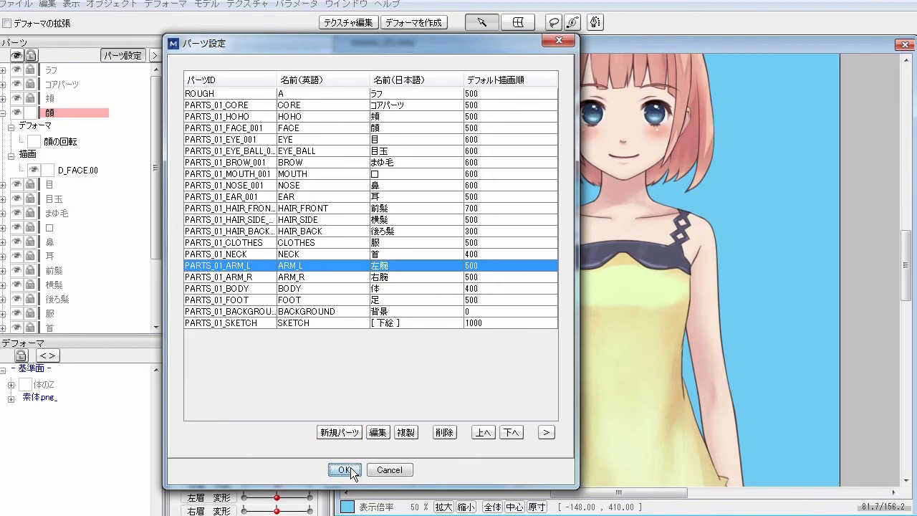
left_click(344, 470)
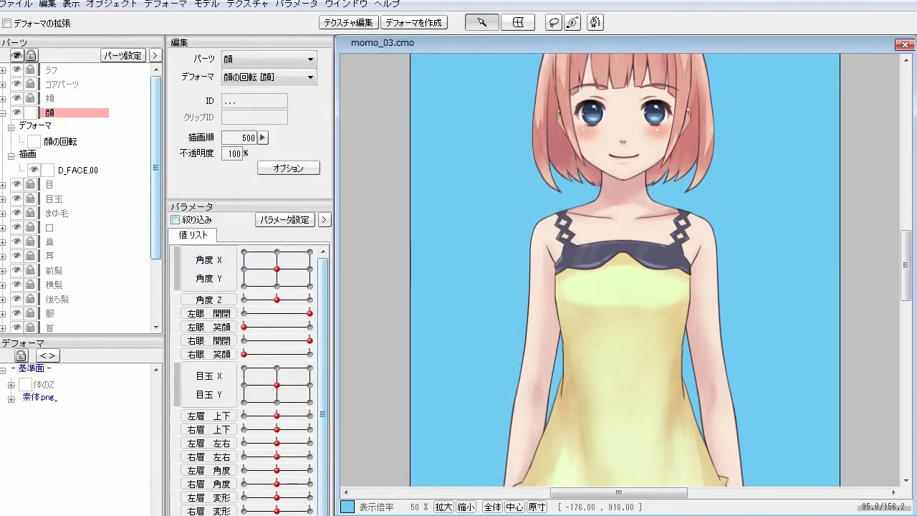
scroll("down", 3)
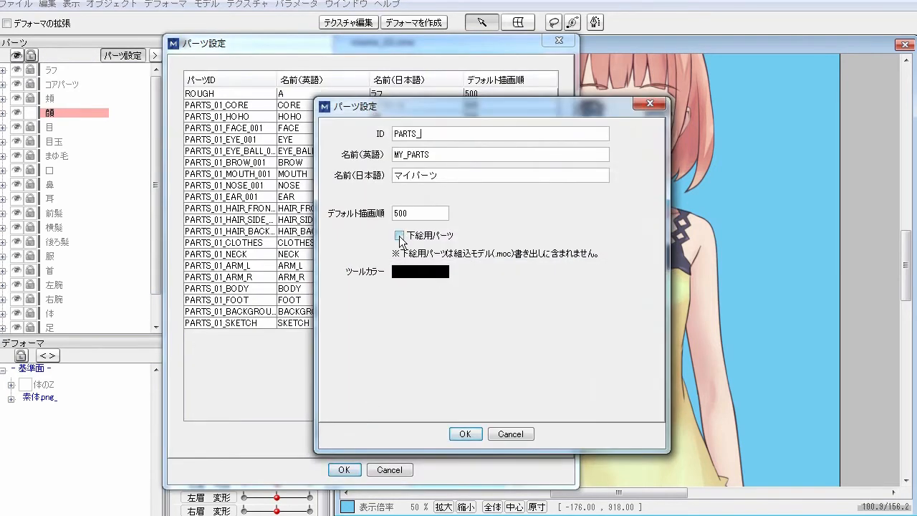
- Make マイパーツ a 下絵用パーツ with tool colour #FF6B53 and apply the part definitions
left_click(400, 236)
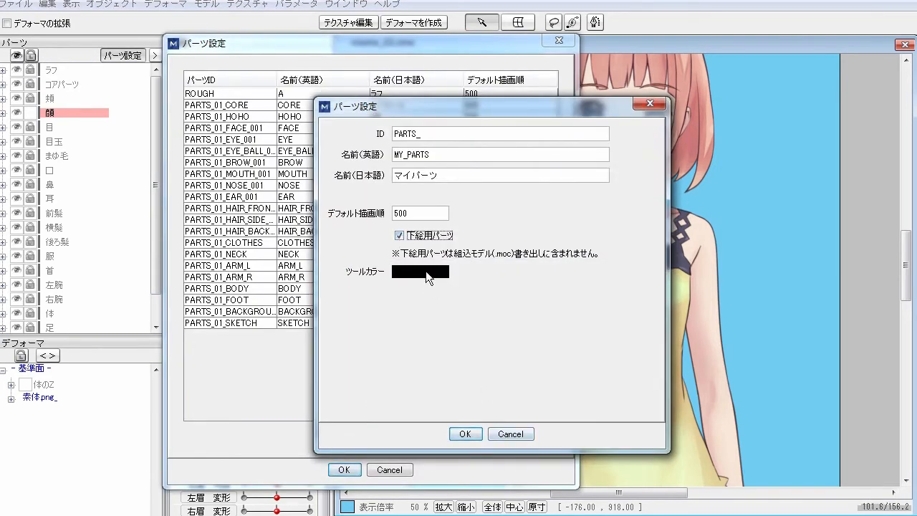
left_click(420, 271)
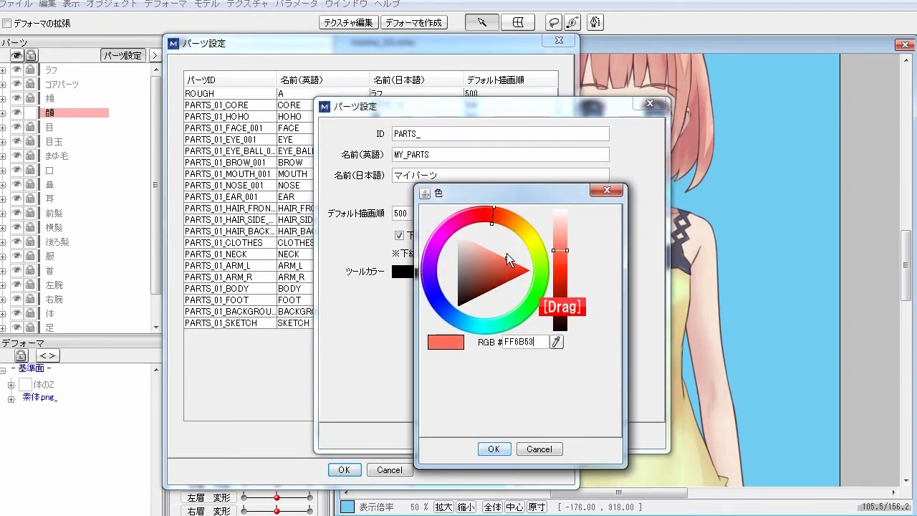
left_click(494, 448)
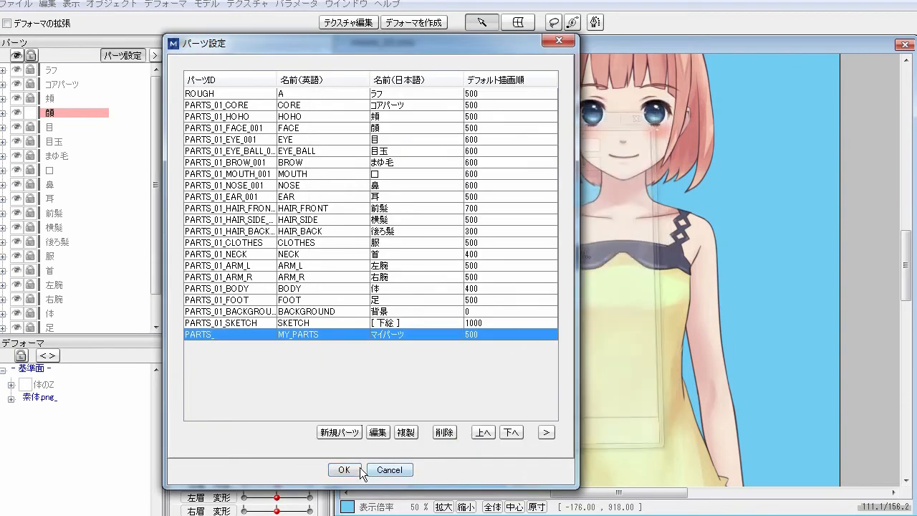
left_click(343, 470)
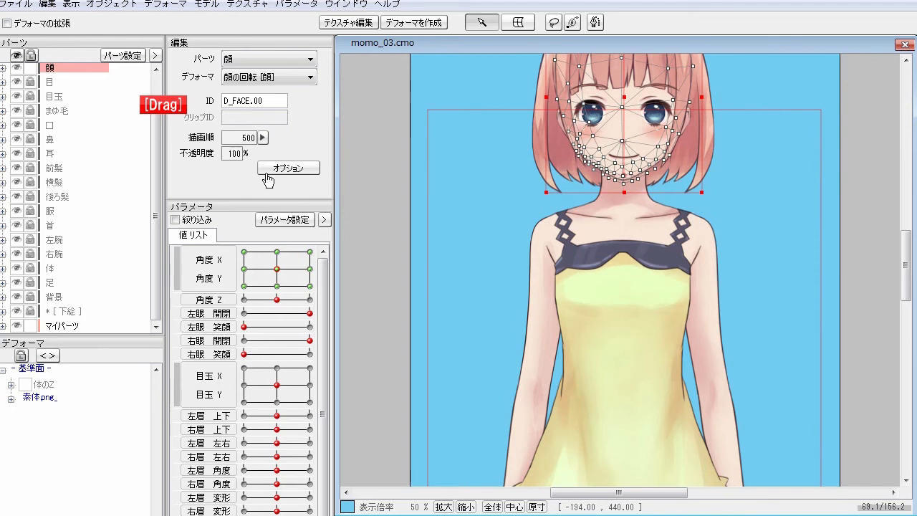
- Bring マイパーツ into view at the palette bottom and deselect the face drawable
left_click(262, 137)
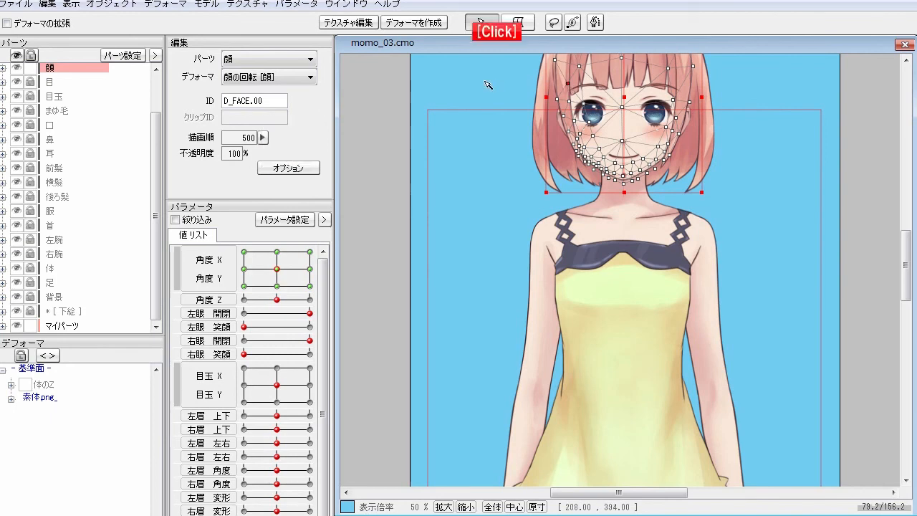
left_click(481, 22)
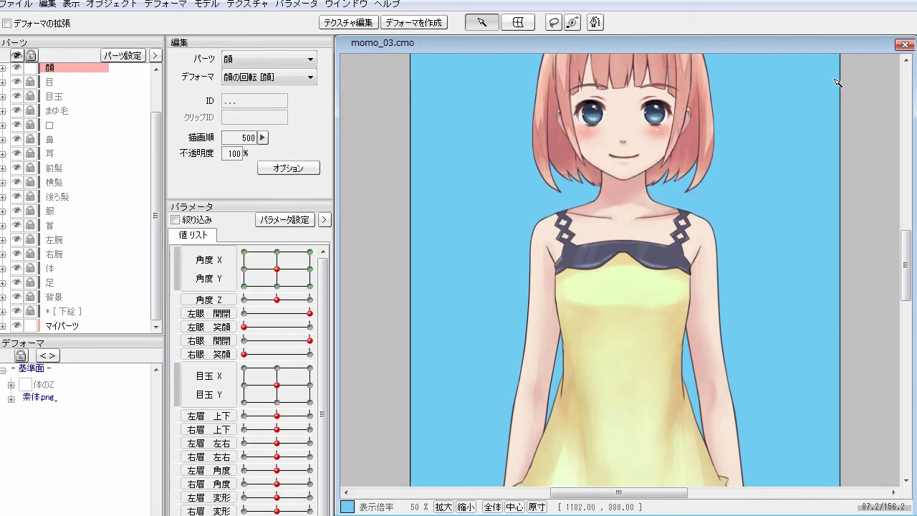